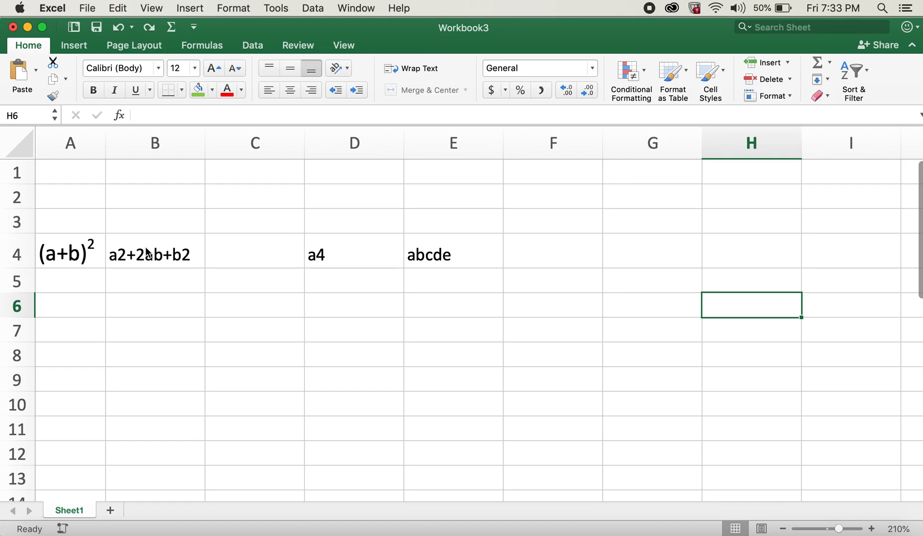
Inspect the (a+b)² example in A4 and the a2+2ab+b2 cell B4.
left_click(69, 254)
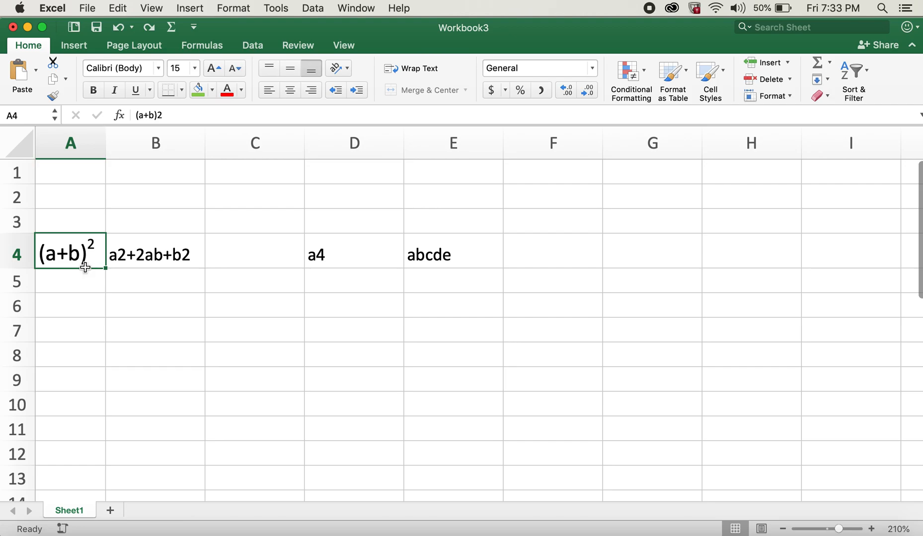
mouse_move(92, 251)
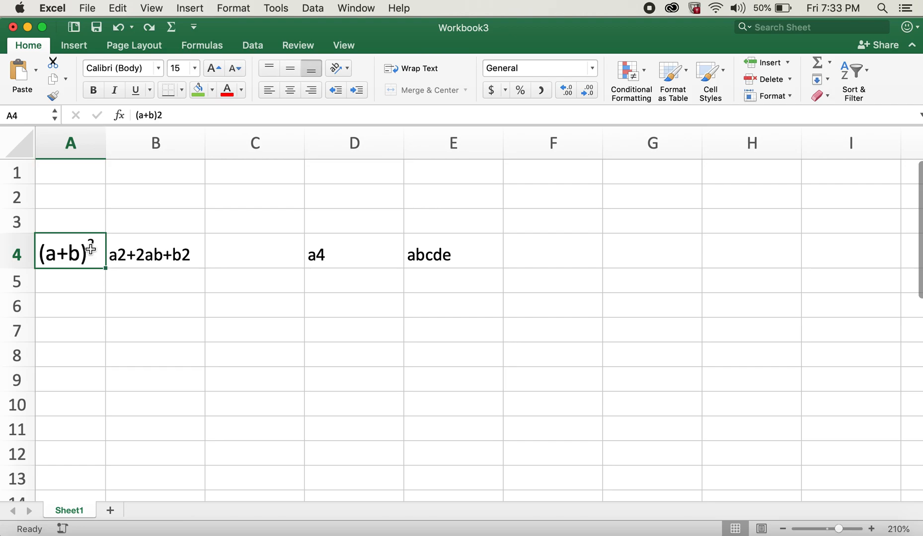
left_click(155, 254)
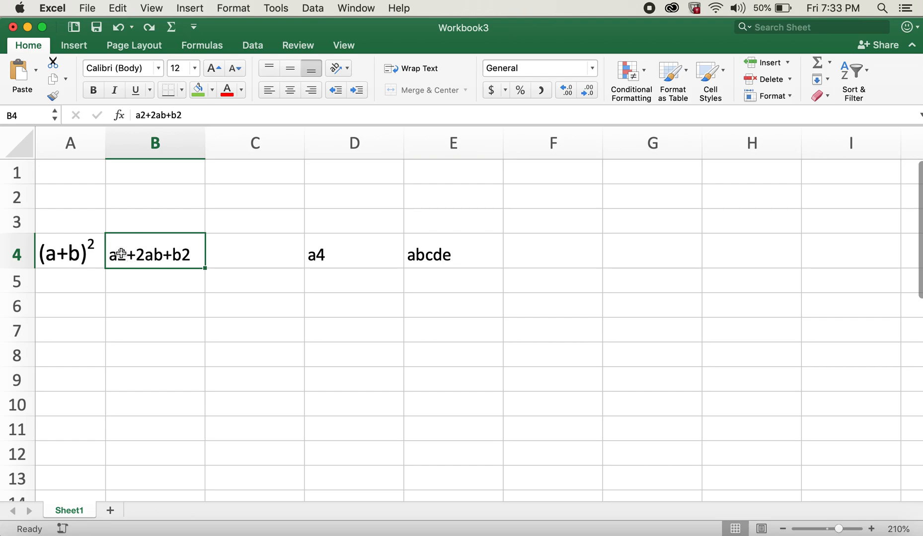
double_click(118, 254)
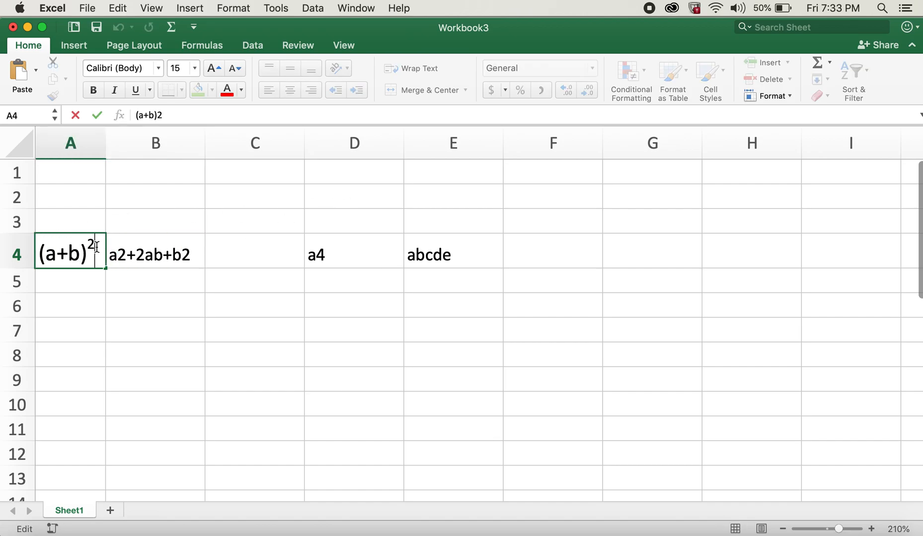
left_click(154, 353)
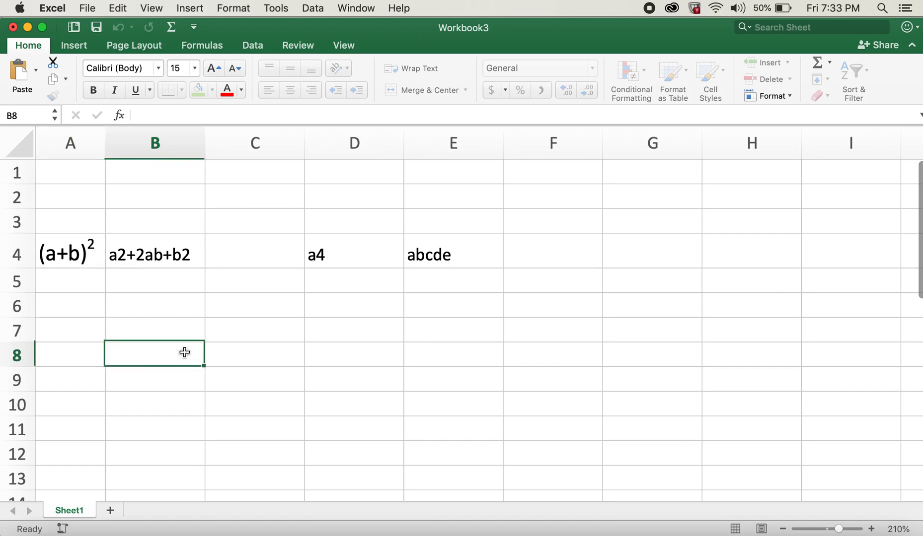
Make the first 2 in B4 superscript through Format Cells, then compare with A4.
left_click(154, 254)
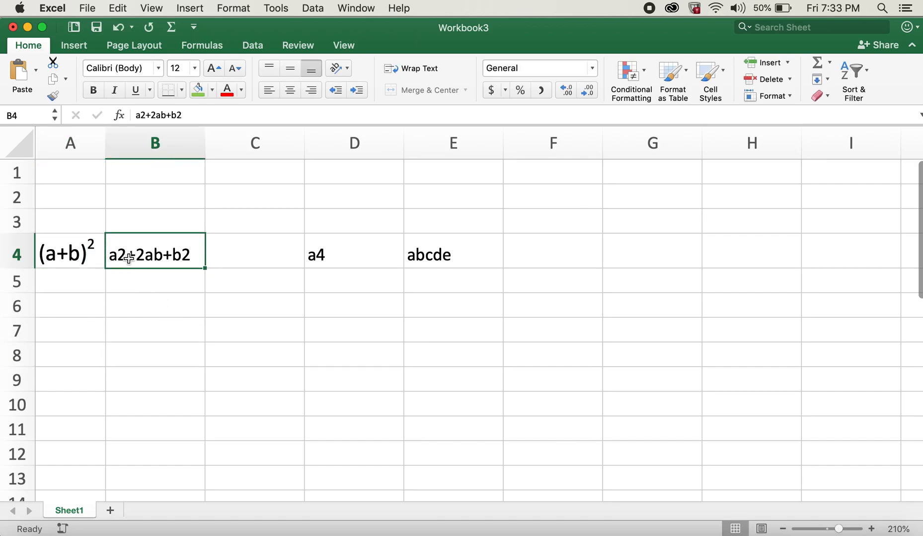
double_click(127, 254)
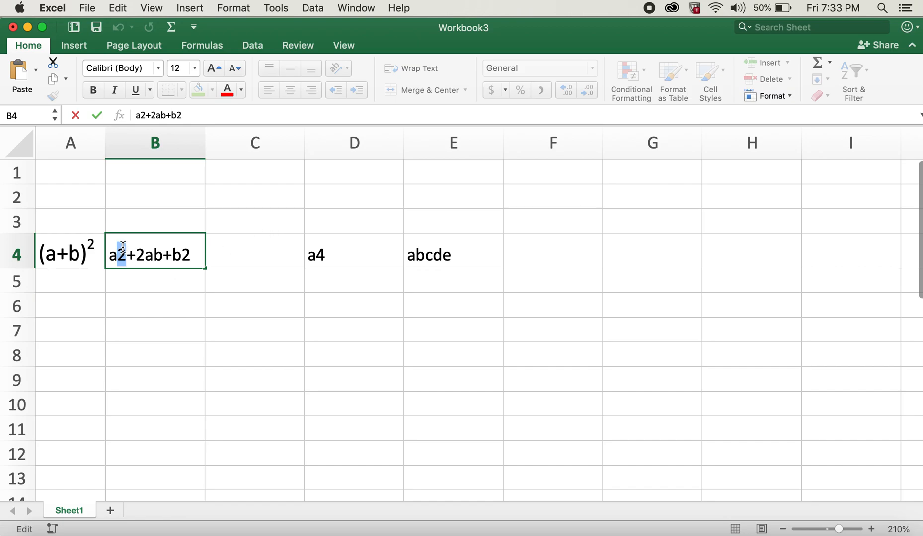
right_click(123, 254)
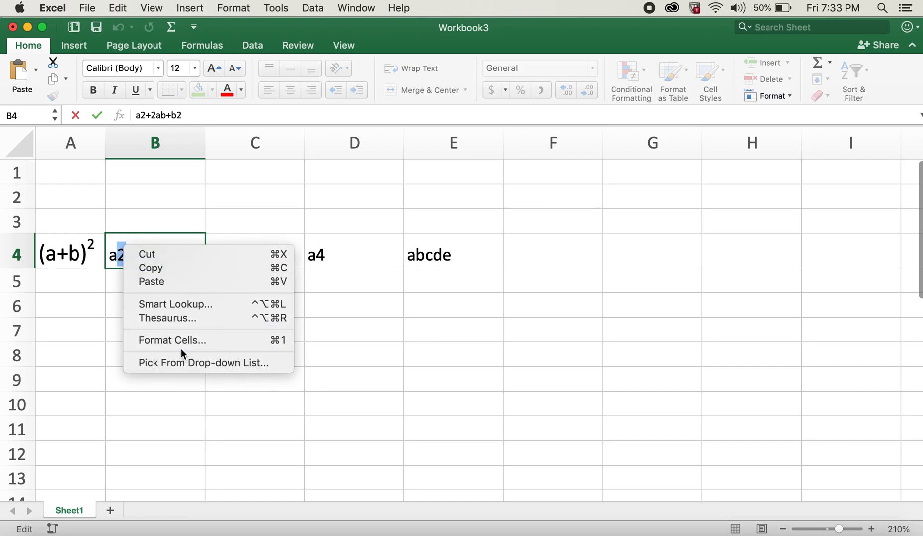
left_click(188, 345)
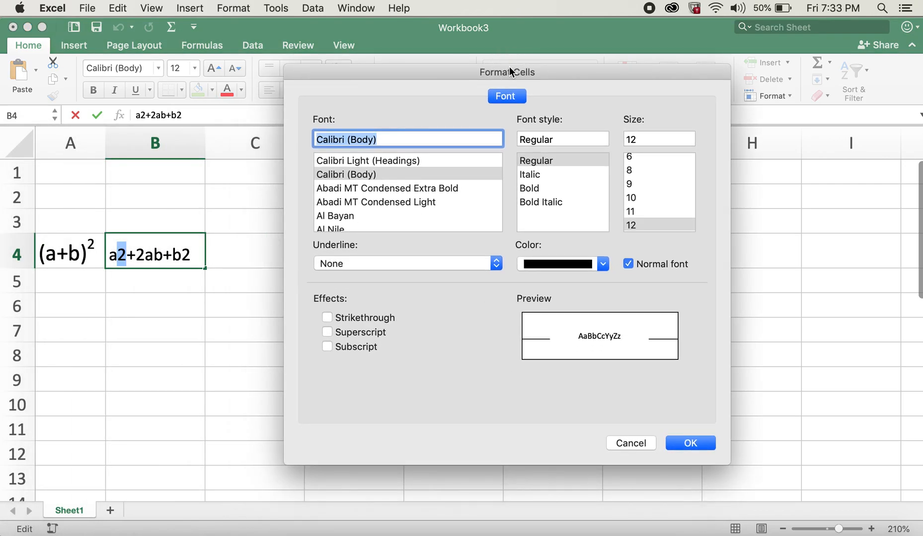
mouse_move(401, 334)
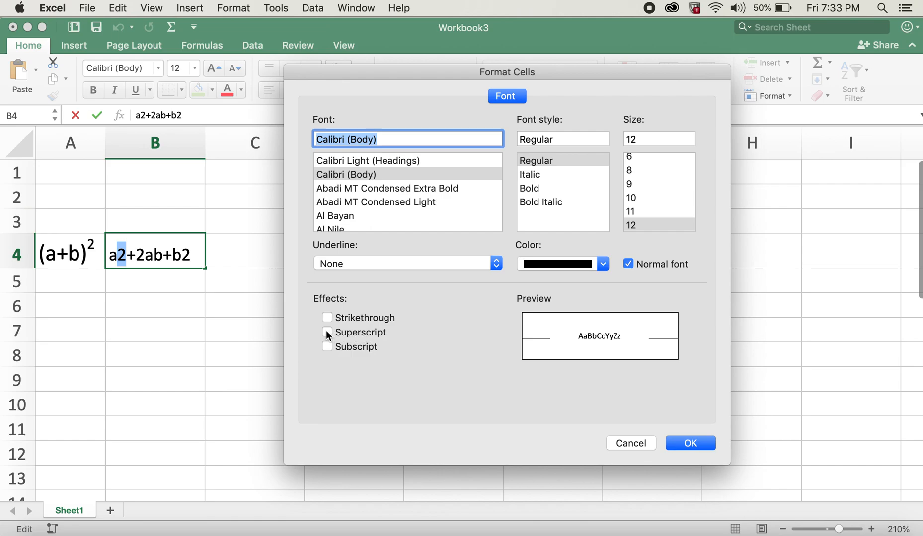
left_click(327, 332)
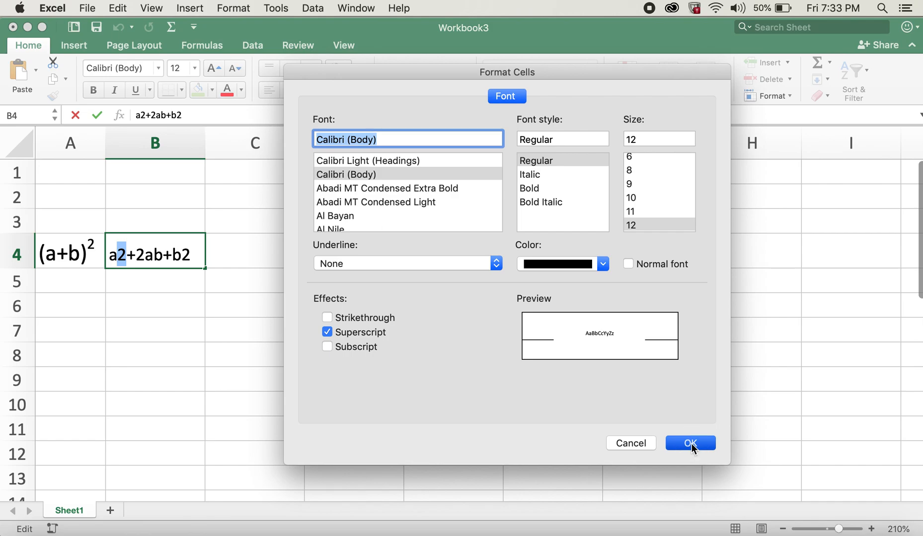
left_click(689, 443)
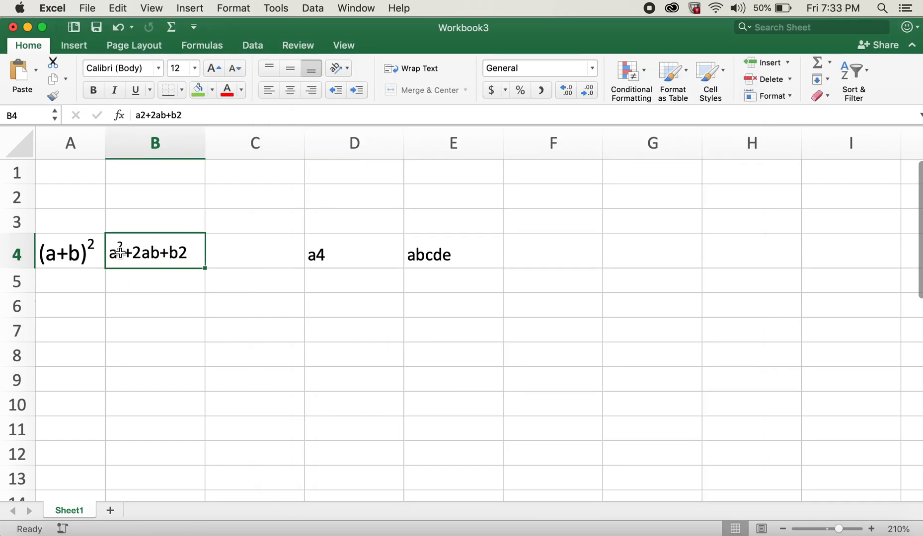
left_click(70, 253)
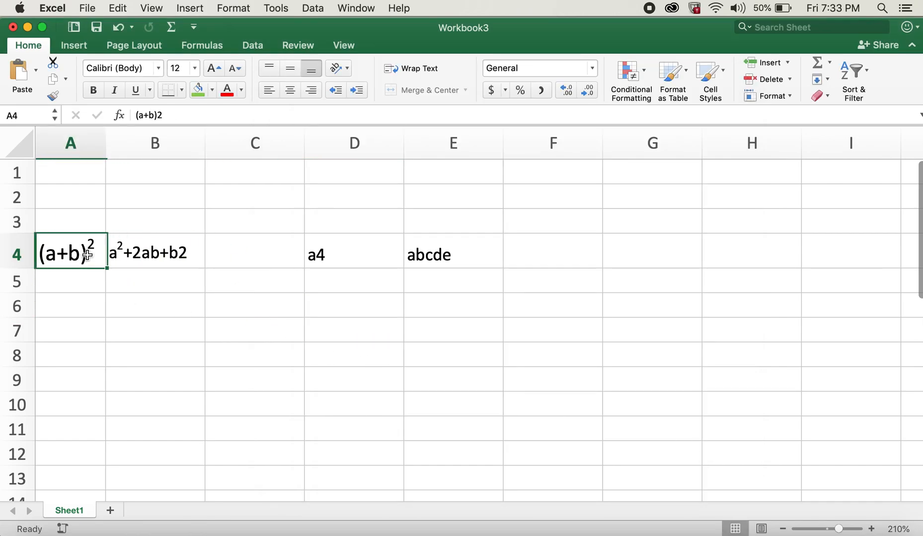
left_click(154, 281)
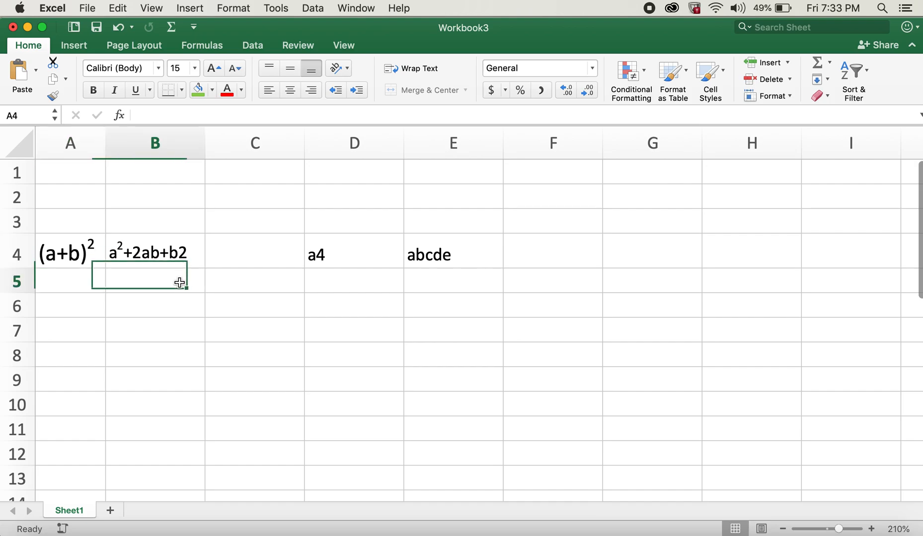
Superscript the final 2 in B4, then select cells A4:B4.
double_click(155, 254)
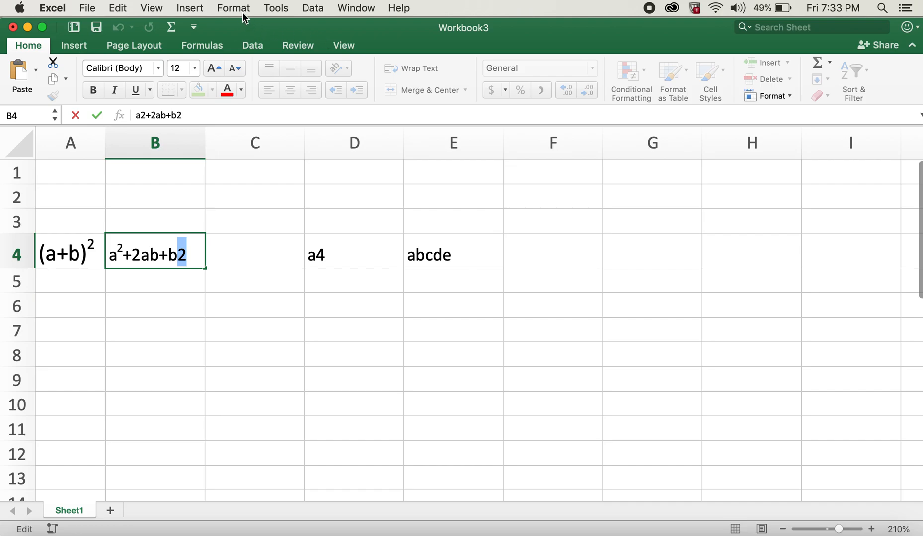
mouse_move(244, 15)
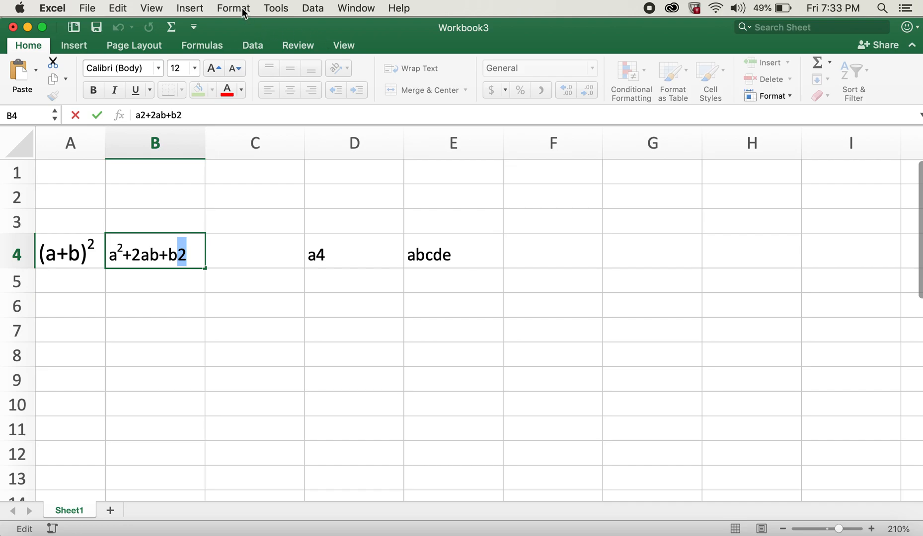
left_click(233, 7)
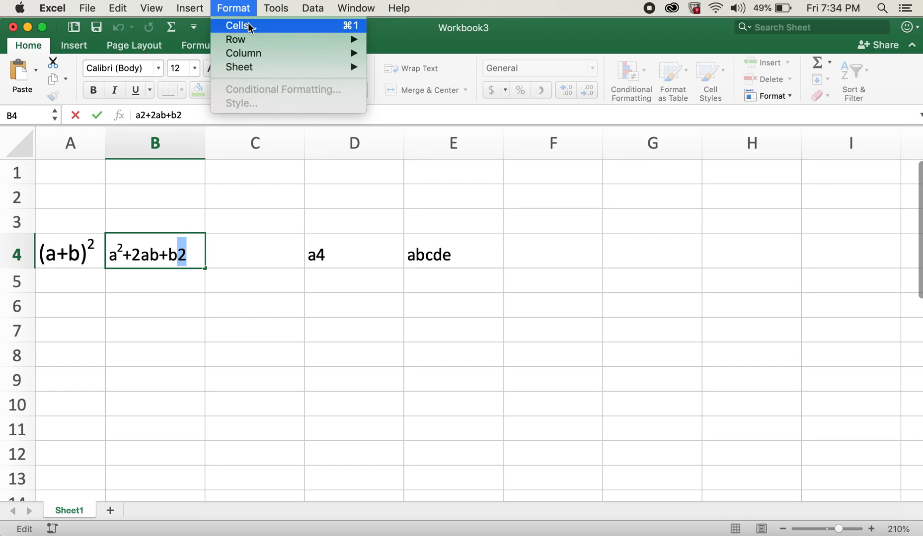
left_click(237, 25)
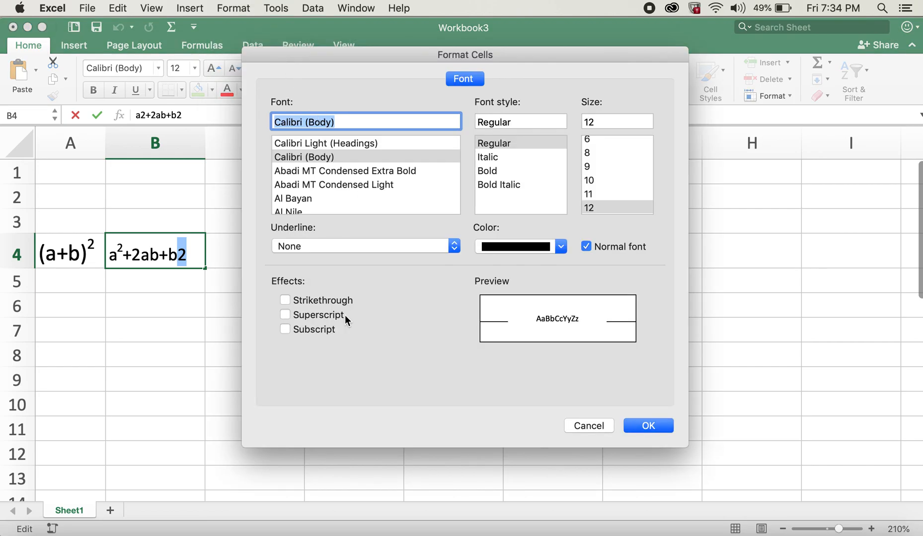
mouse_move(334, 320)
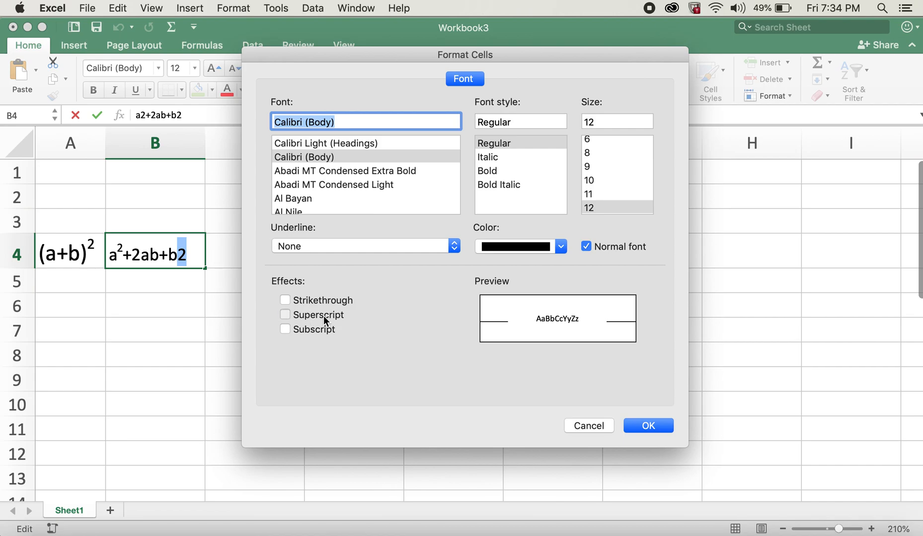
left_click(647, 426)
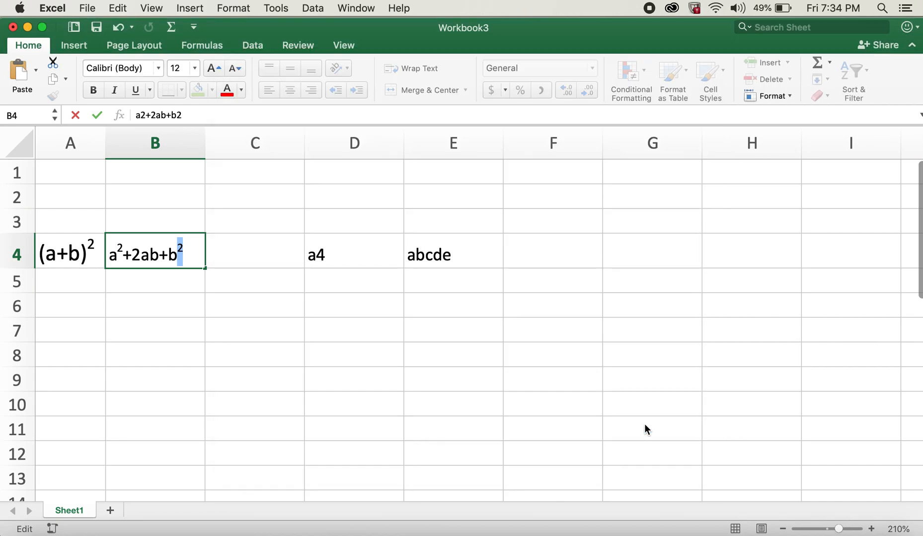
left_click_drag(70, 255, 154, 255)
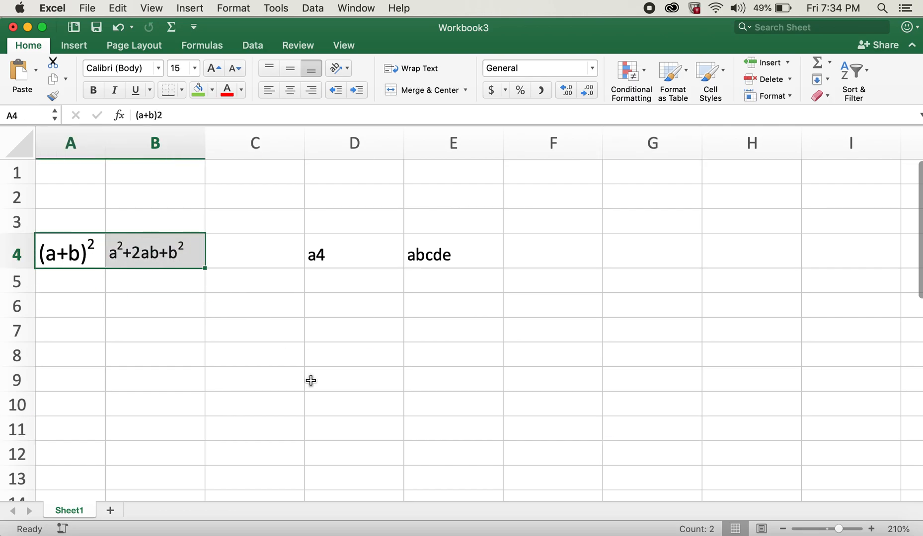
Set the 4 in cell D4 to subscript so it reads a₄.
left_click(352, 255)
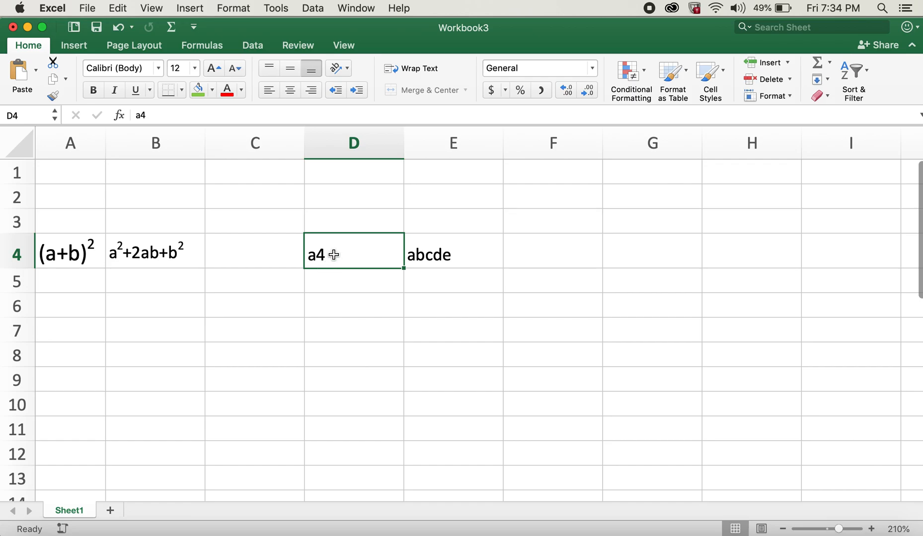
double_click(316, 254)
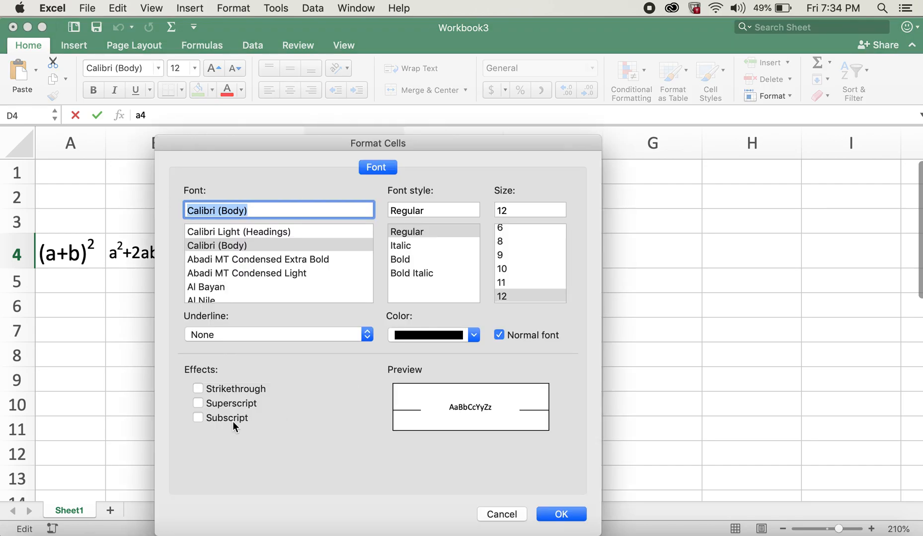
left_click(560, 514)
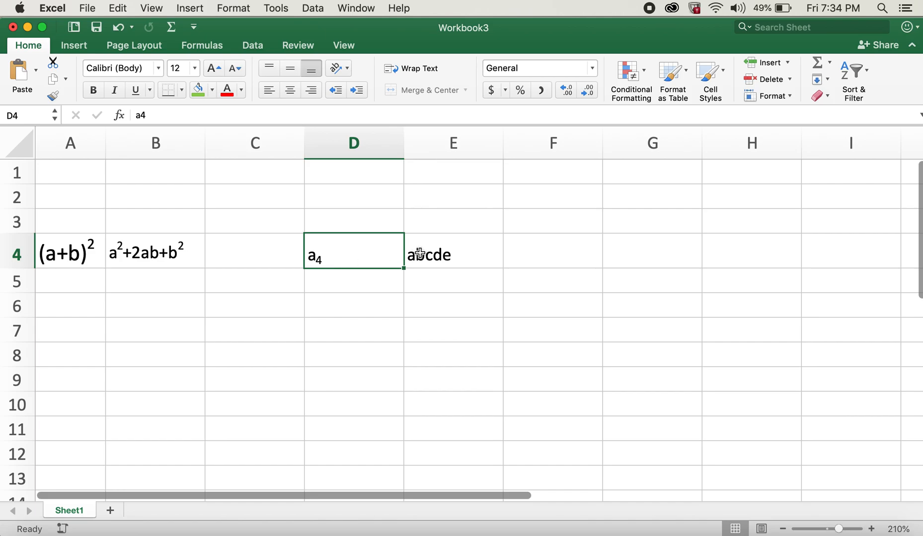
Apply Strikethrough to abcde in E4 through Format Cells.
right_click(429, 254)
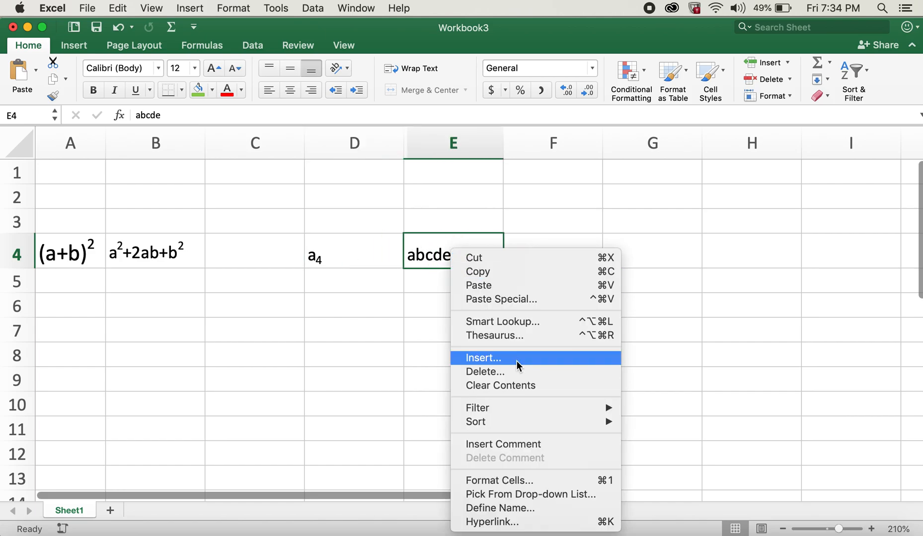
left_click(500, 480)
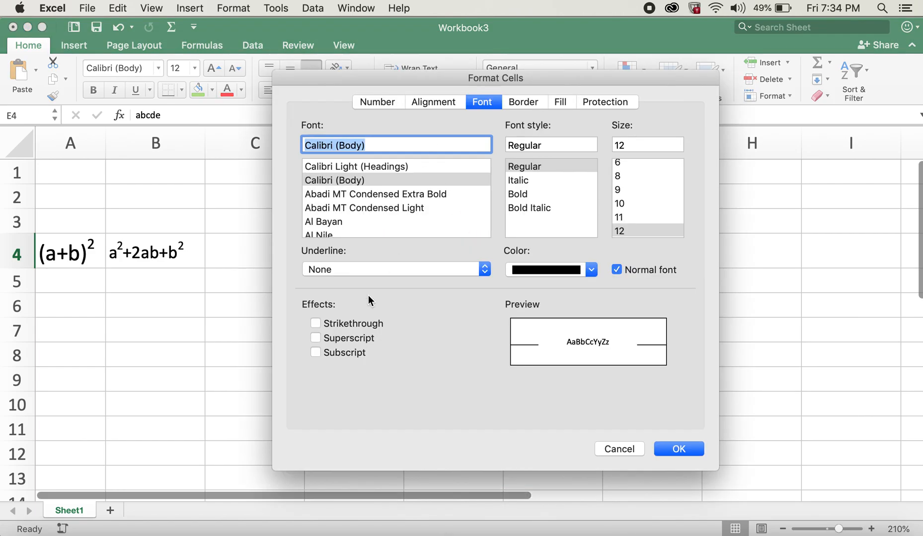
left_click(315, 324)
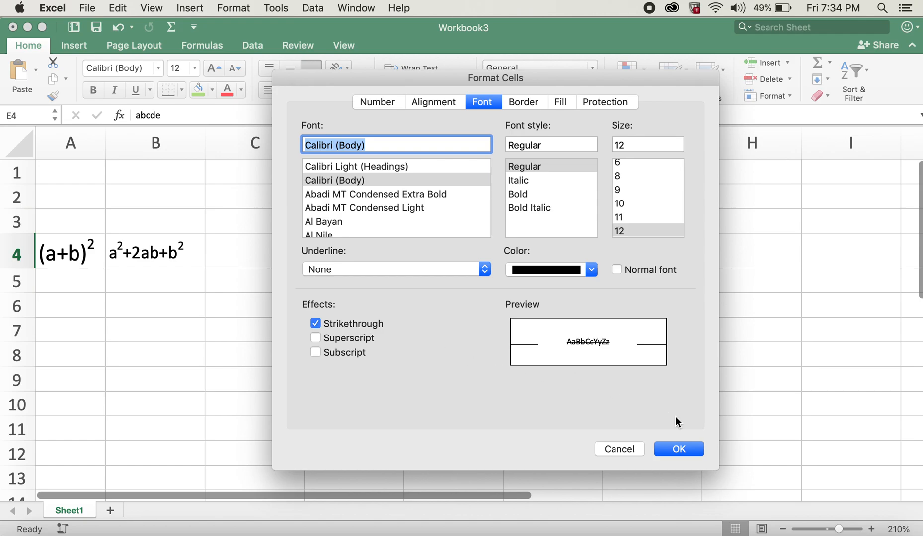
left_click(678, 449)
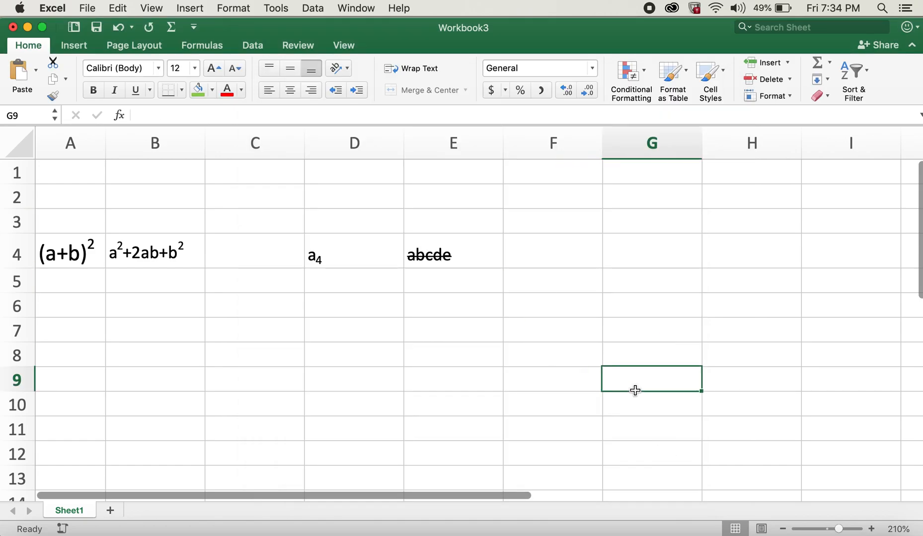